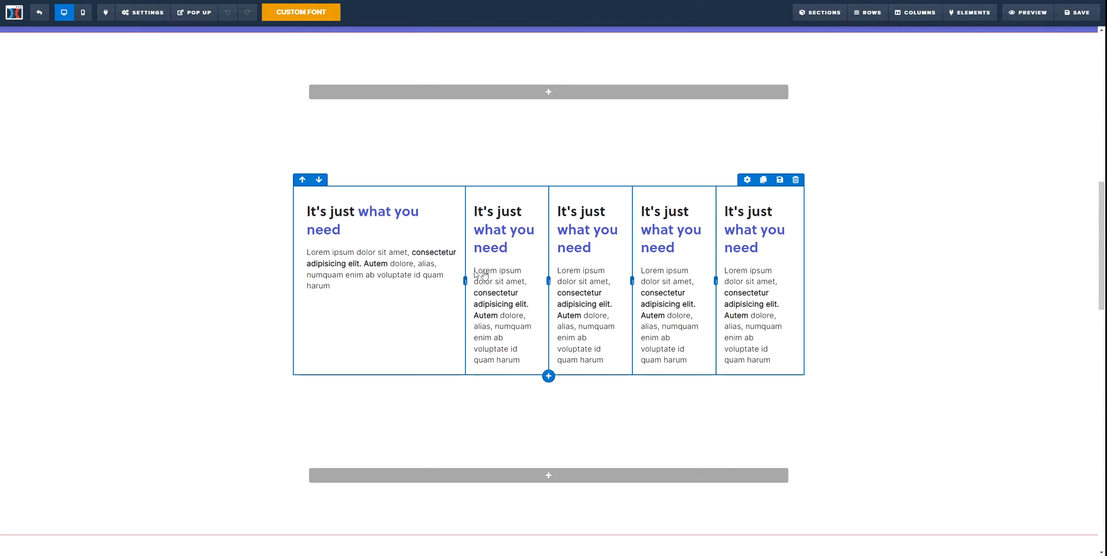
pyautogui.moveTo(747, 180)
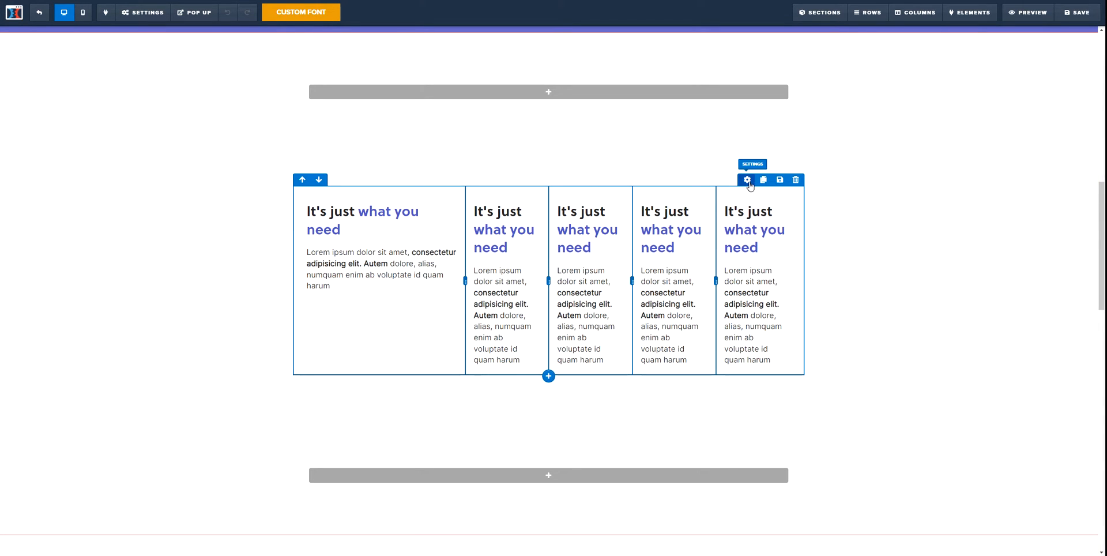
pyautogui.moveTo(549, 375)
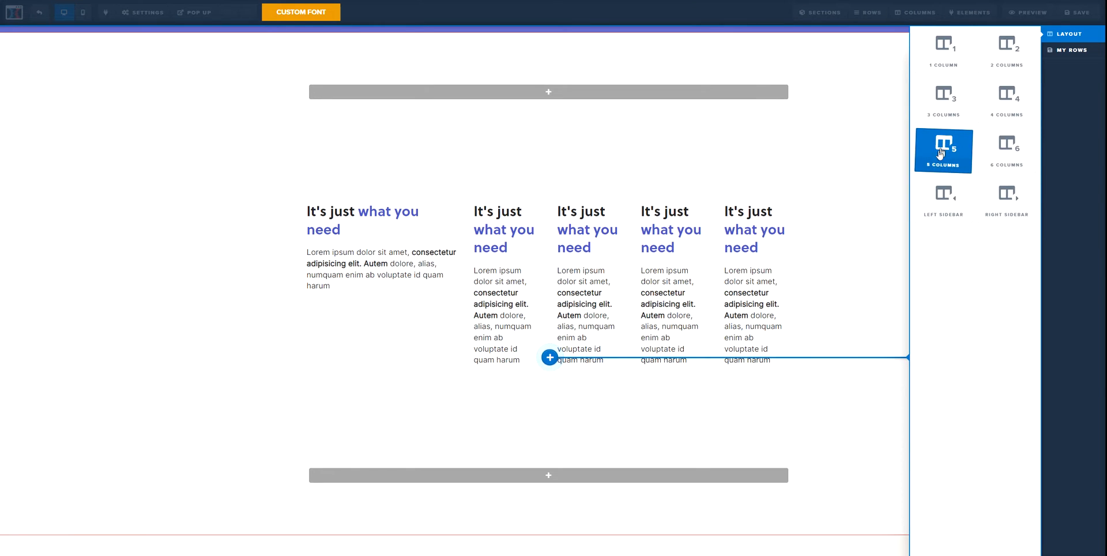
# - Add a test five-column row below the existing one, then delete it
pyautogui.click(943, 150)
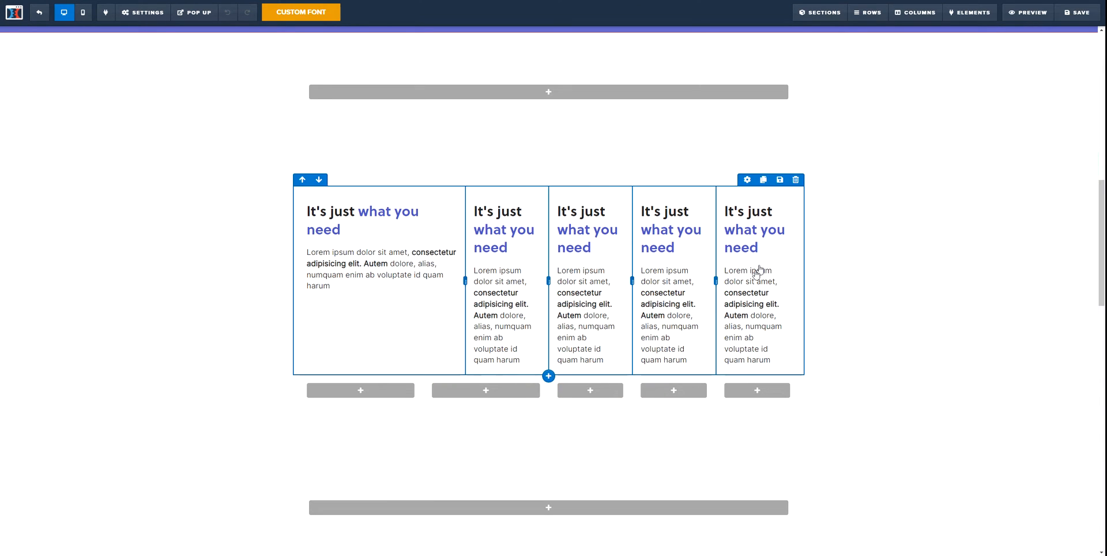
pyautogui.click(796, 180)
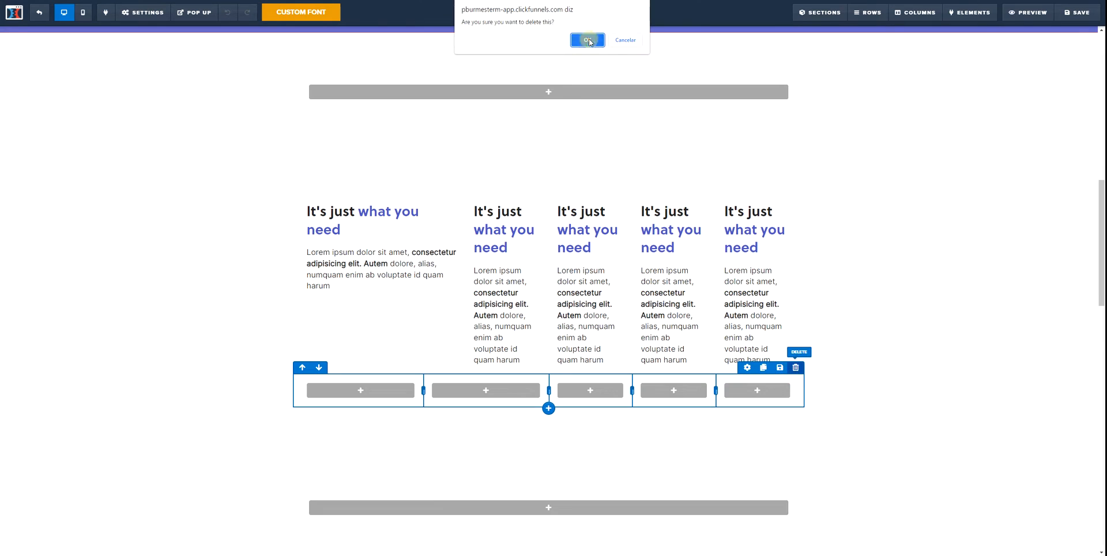
pyautogui.click(588, 39)
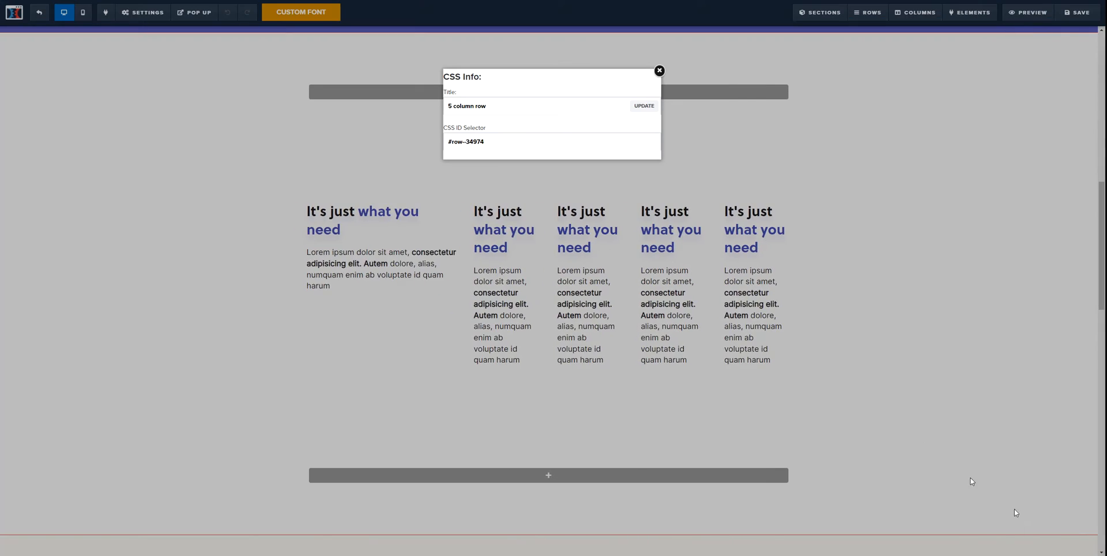
# - Copy the row's CSS ID selector #row--34974 and bring up the Settings options
pyautogui.doubleClick(465, 142)
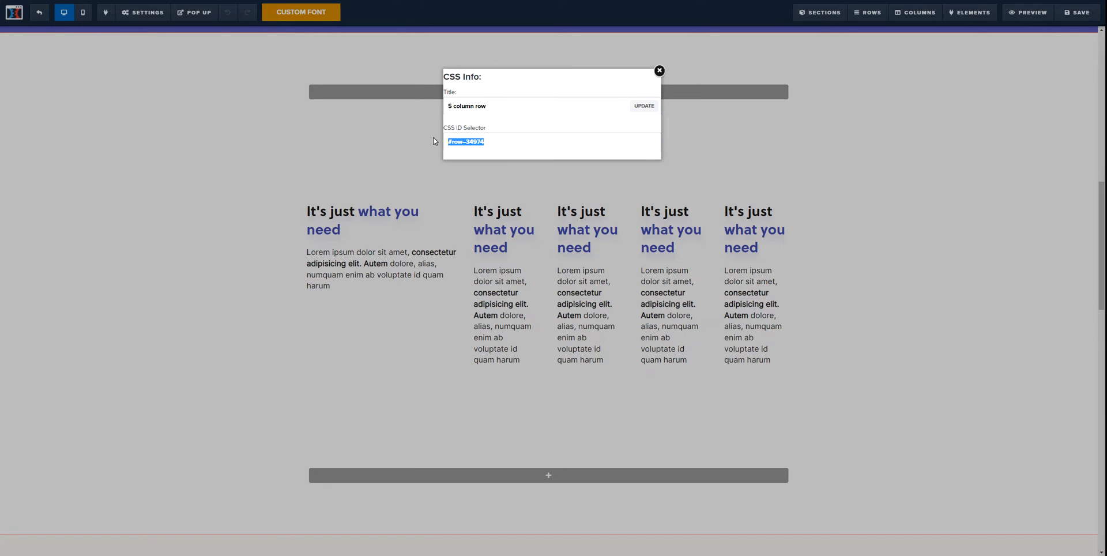
pyautogui.moveTo(222, 90)
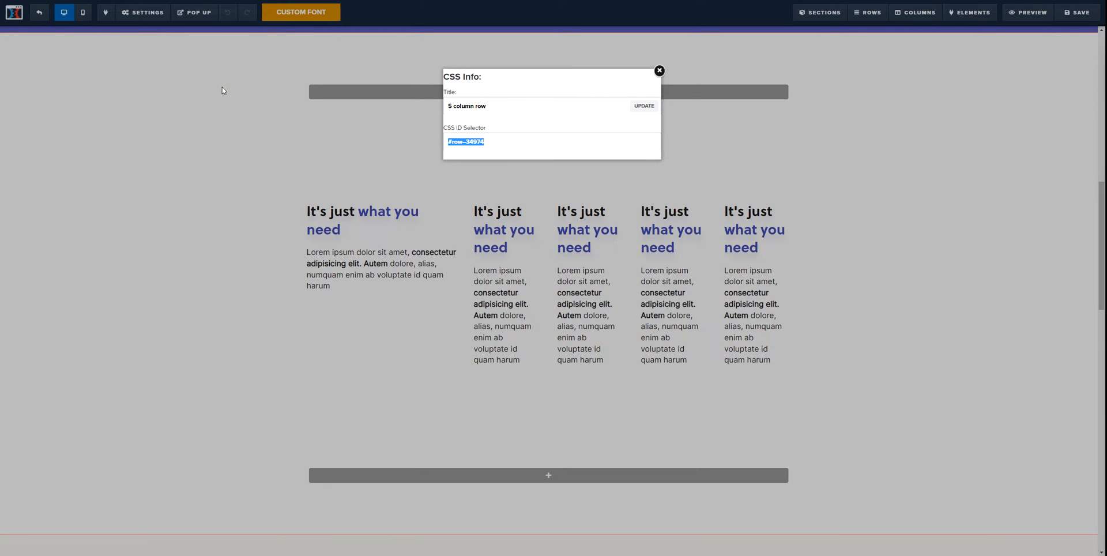
pyautogui.click(143, 12)
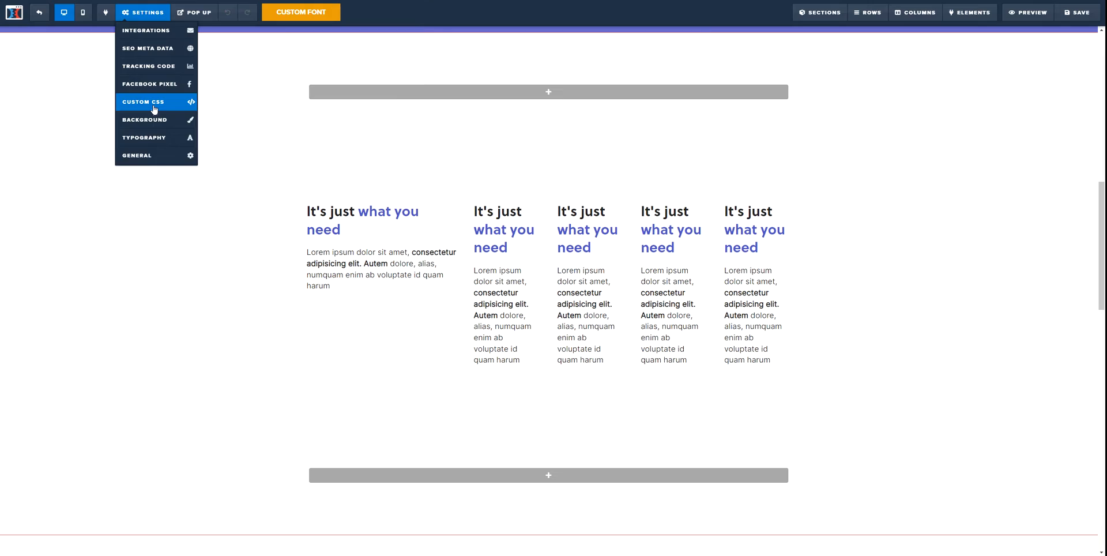
# - Add a Custom CSS rule #row--34974 { width: 20%; } and view the shrunken row
pyautogui.click(141, 103)
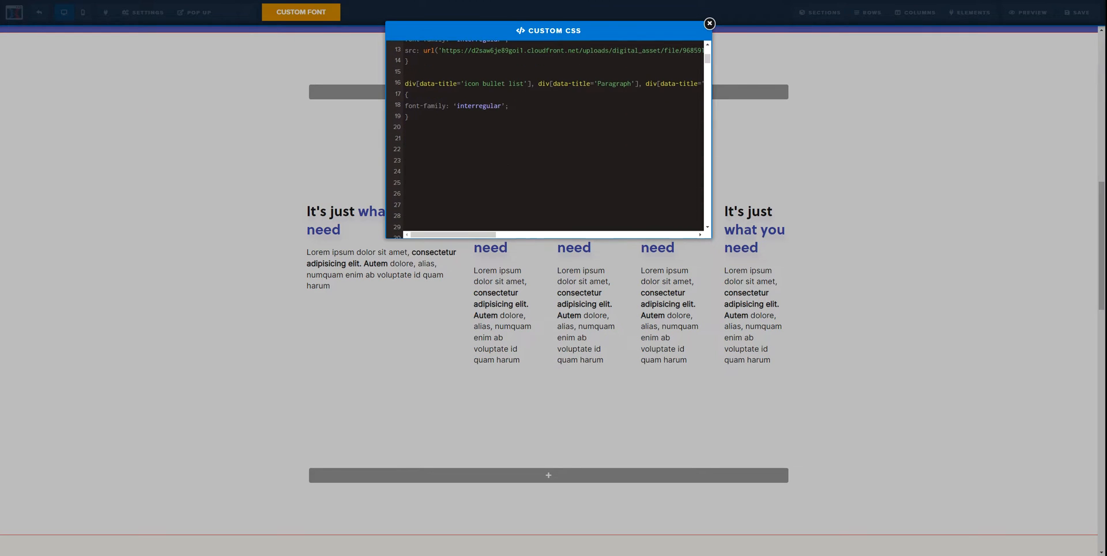
pyautogui.write('#row--34974')
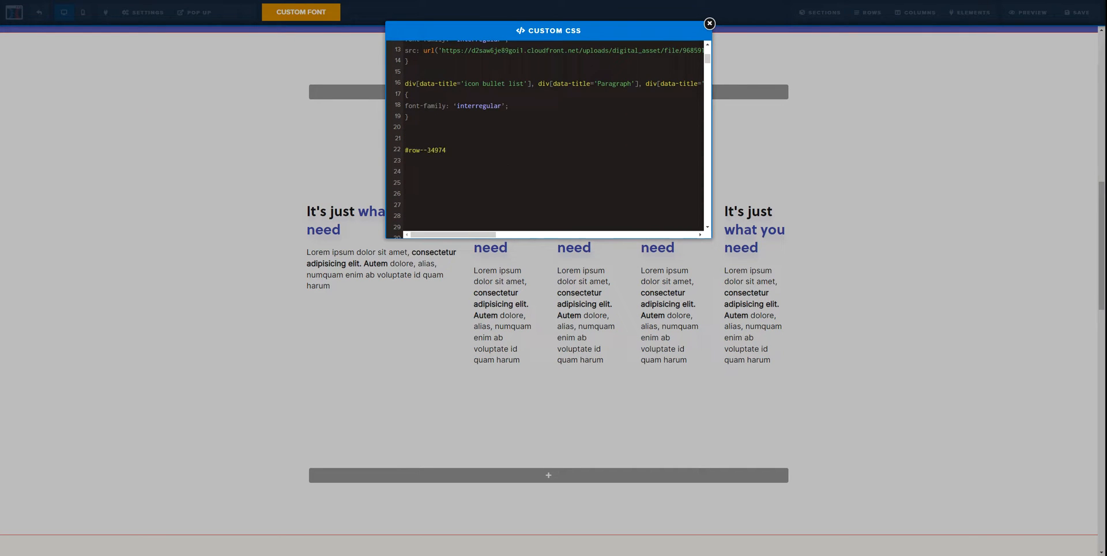
pyautogui.write('{}')
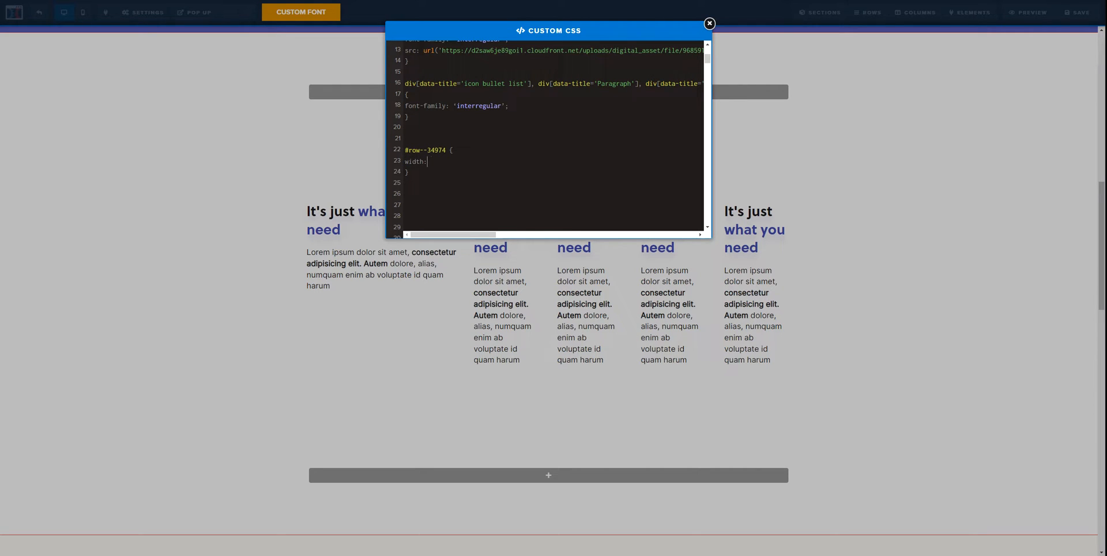
pyautogui.write('20%;')
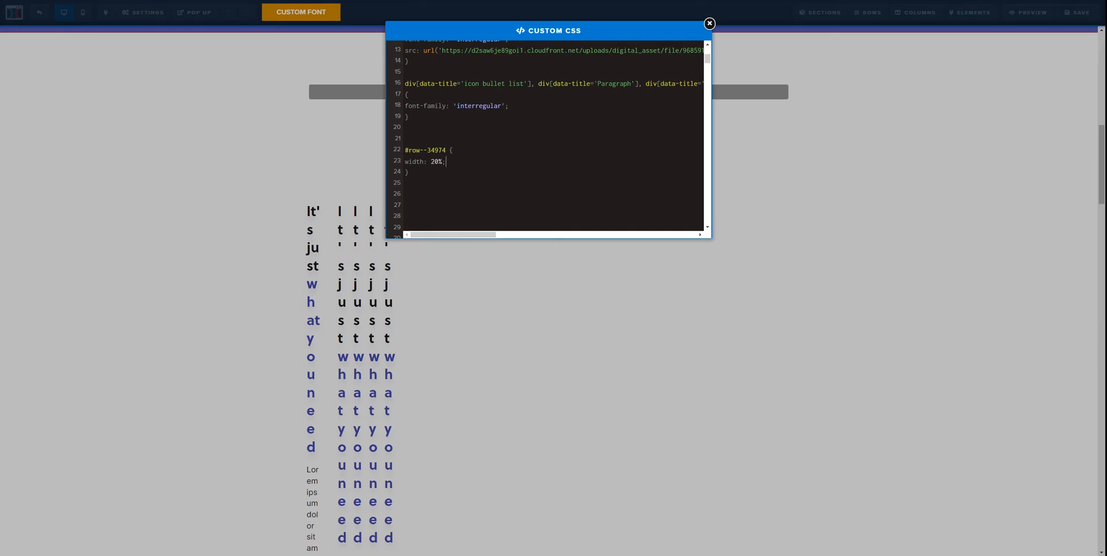
pyautogui.click(709, 23)
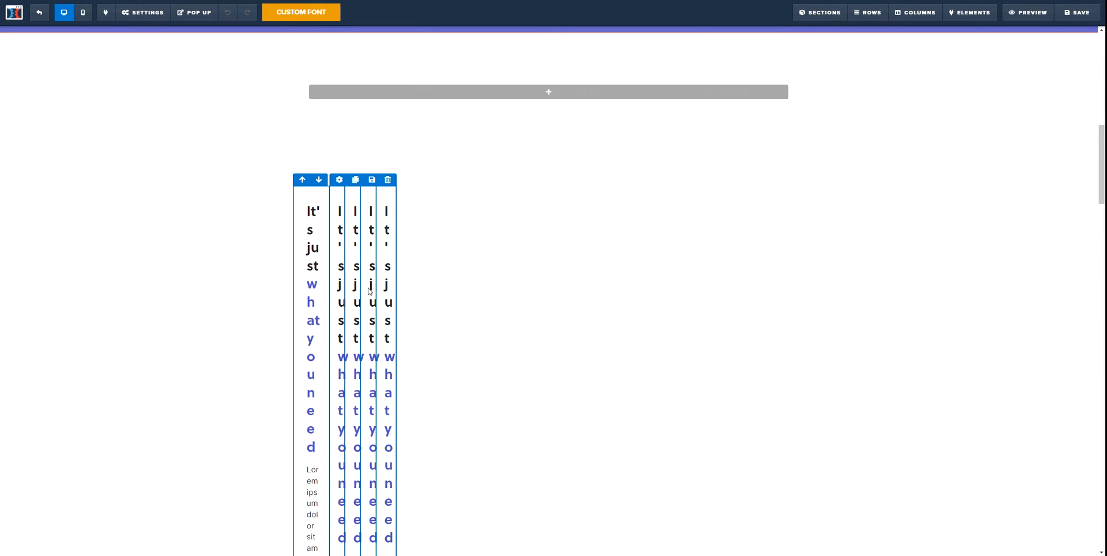
# - Change the selector to #row--34974 .innerContent so the five columns space evenly
pyautogui.click(301, 11)
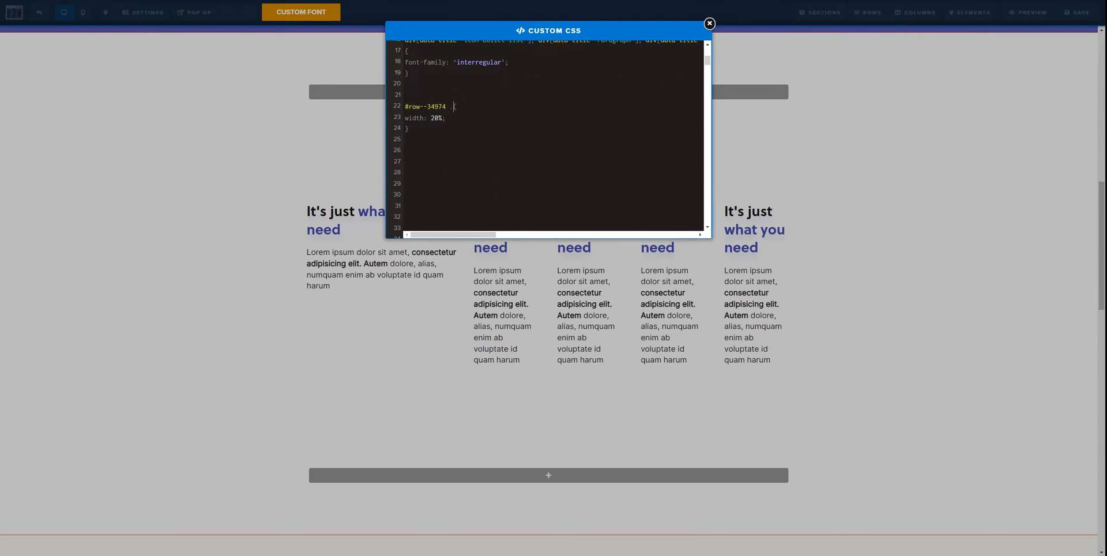
pyautogui.write('.innerContent')
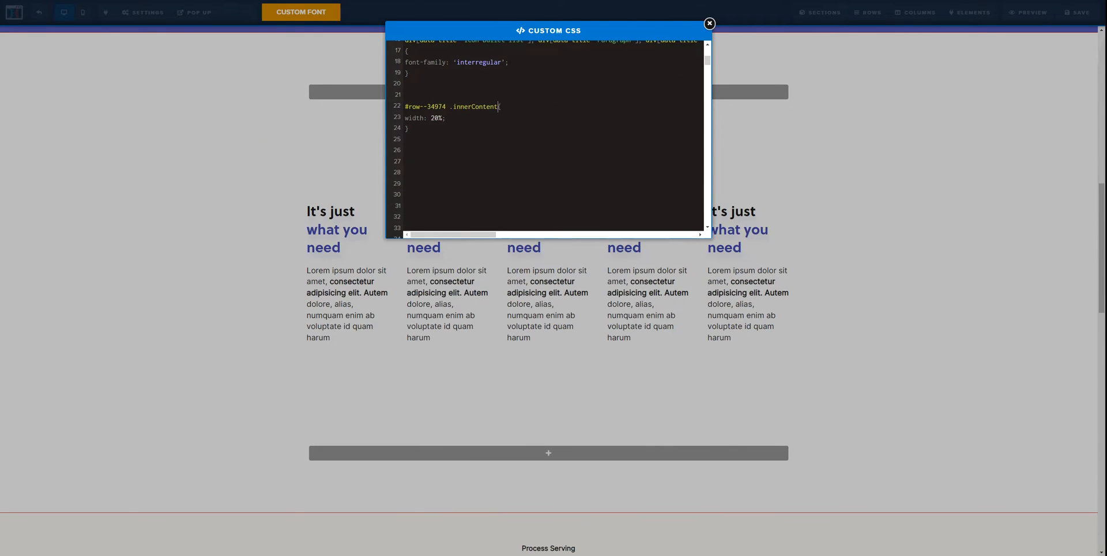
pyautogui.doubleClick(425, 107)
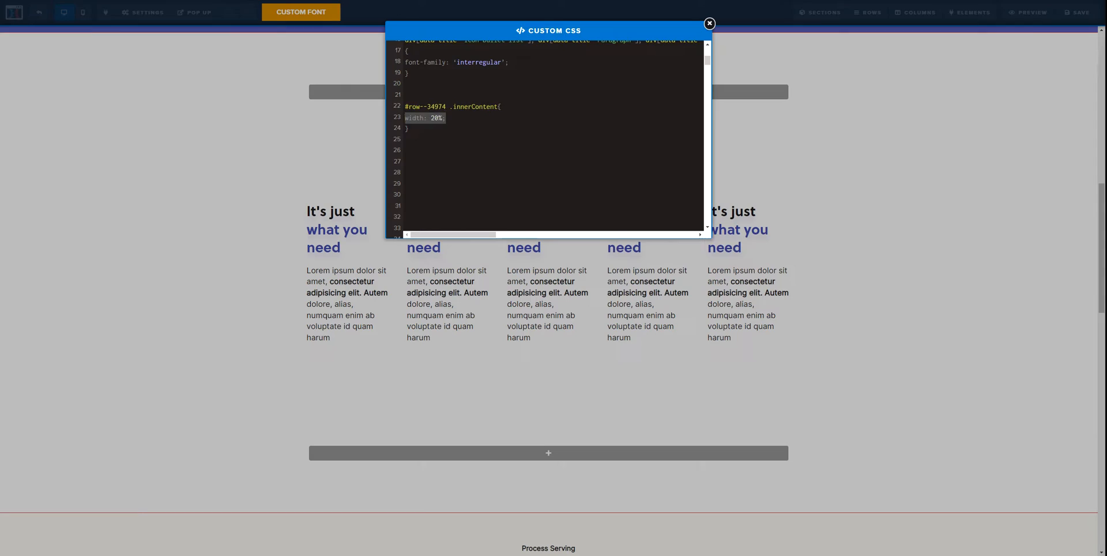
pyautogui.click(709, 24)
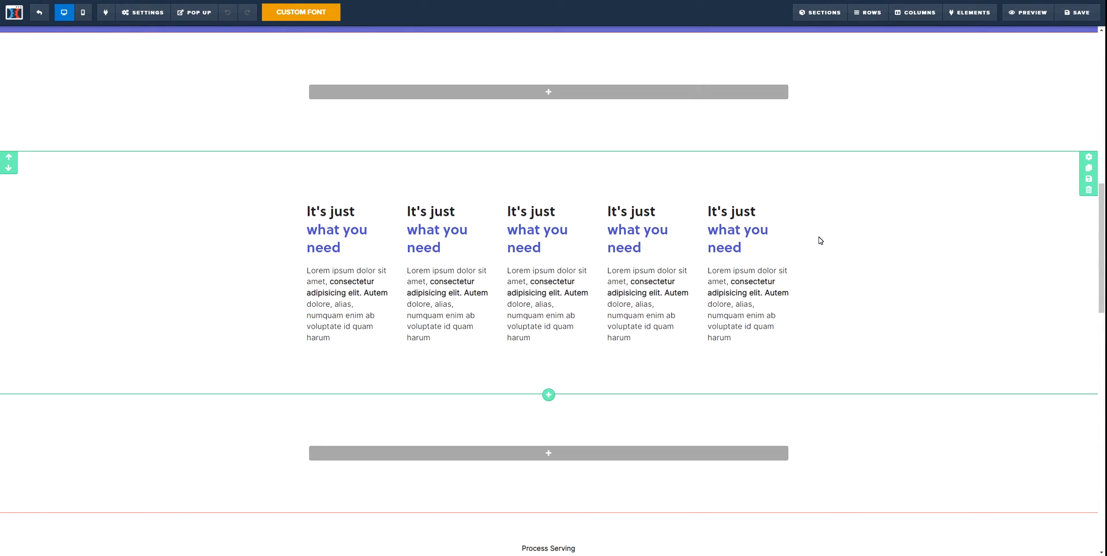
pyautogui.moveTo(835, 243)
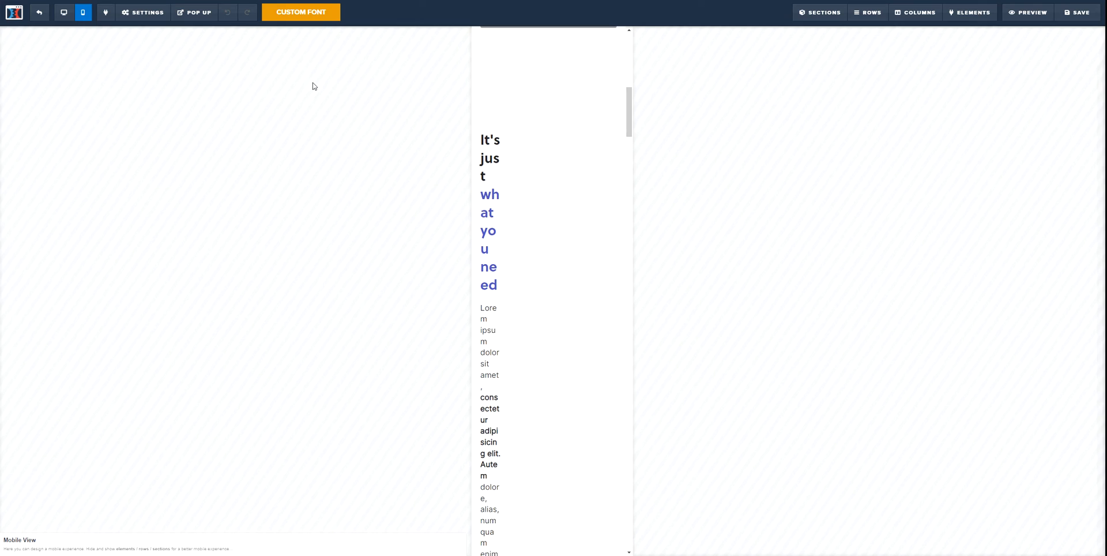
# - Preview the mobile layout where the columns appear squashed into narrow strips
pyautogui.click(300, 12)
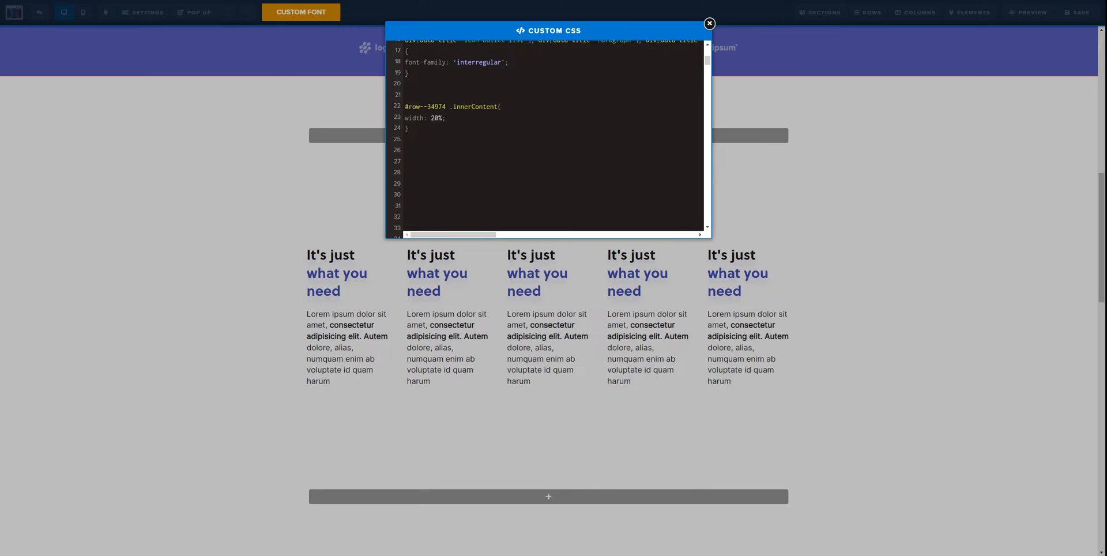
pyautogui.write('@media')
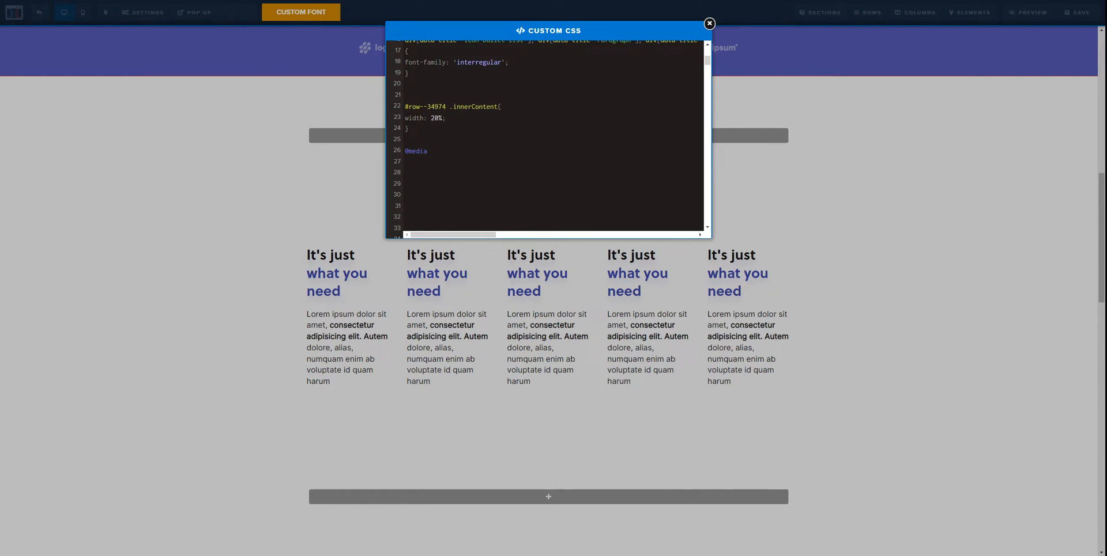
pyautogui.write('only screen and (max-width:')
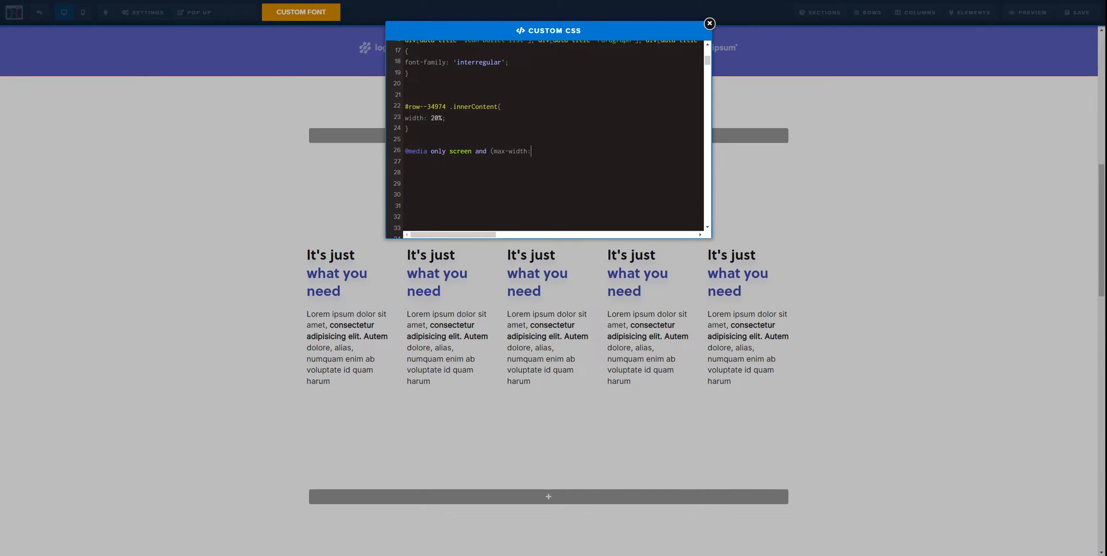
pyautogui.write('600px)')
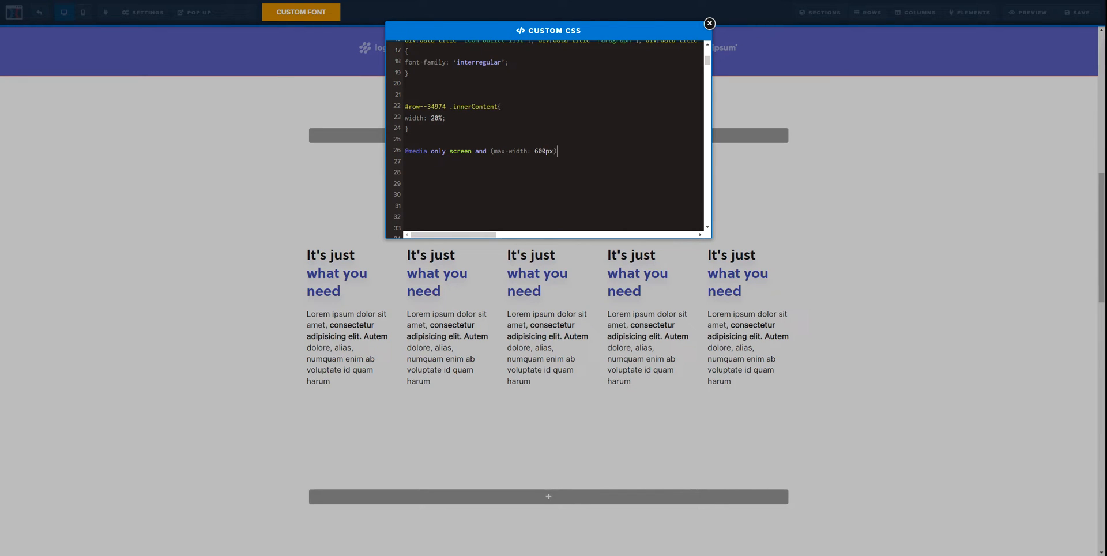
pyautogui.write('{')
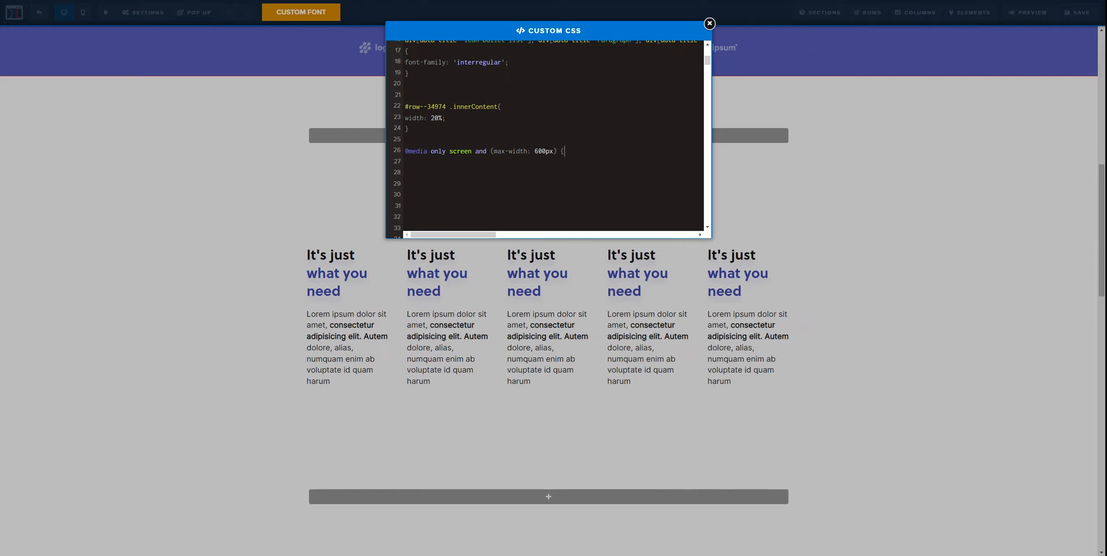
pyautogui.write('}')
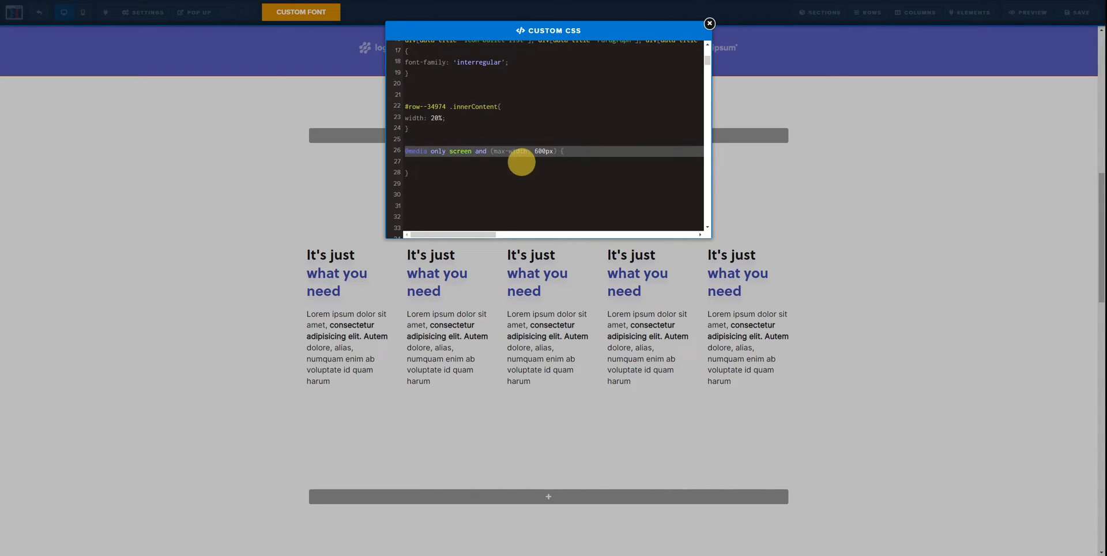
pyautogui.click(520, 162)
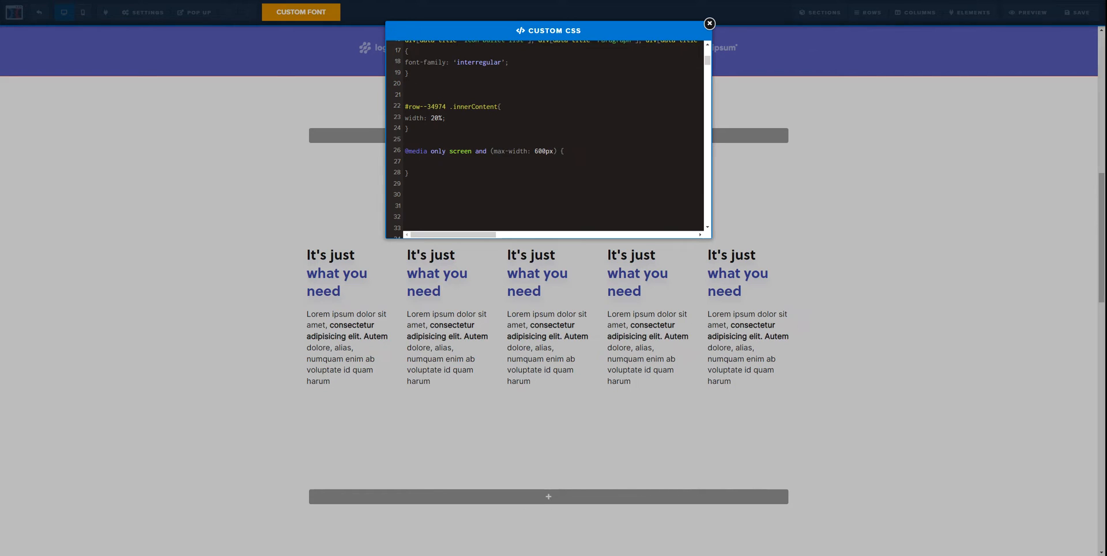
pyautogui.click(550, 151)
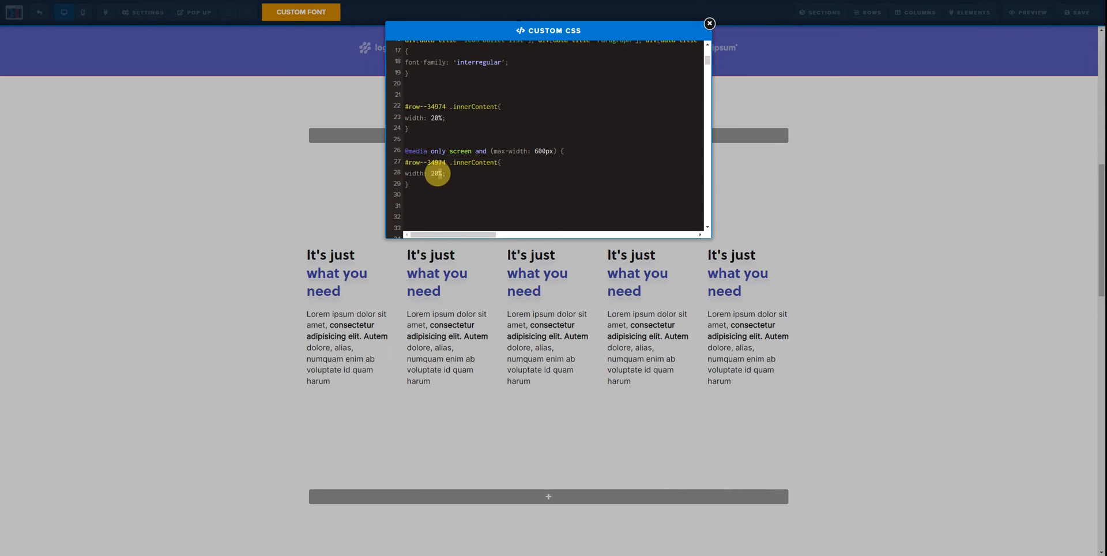
pyautogui.write('10')
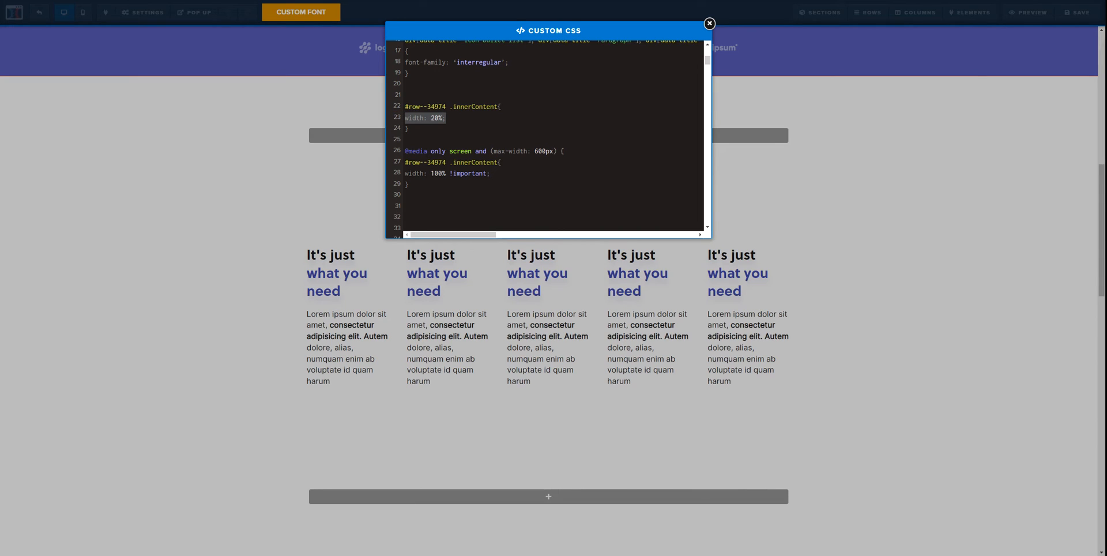
# - Check the desktop 20% width rule, close the editor and save the page
pyautogui.click(437, 118)
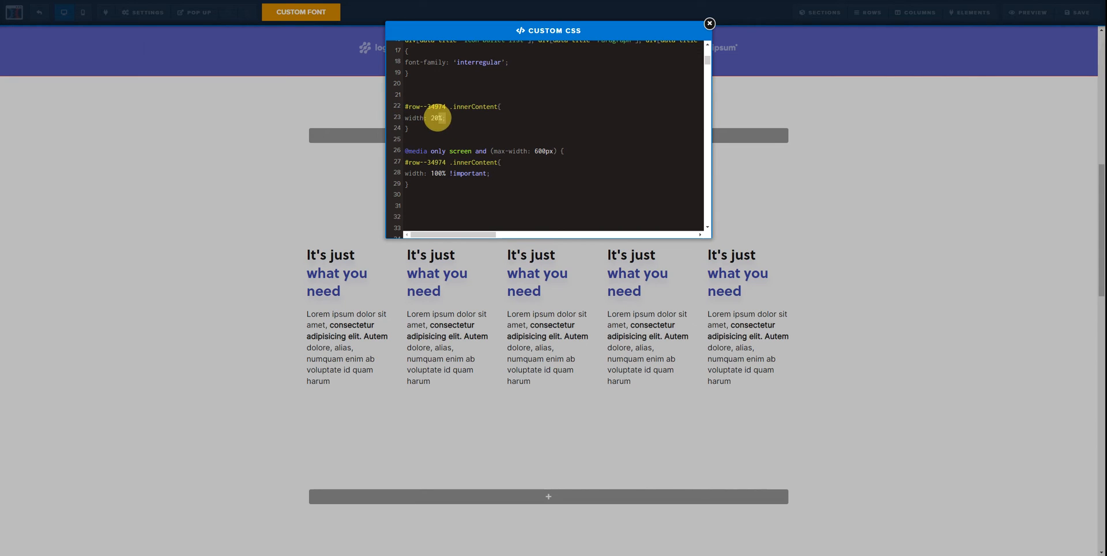
pyautogui.doubleClick(436, 118)
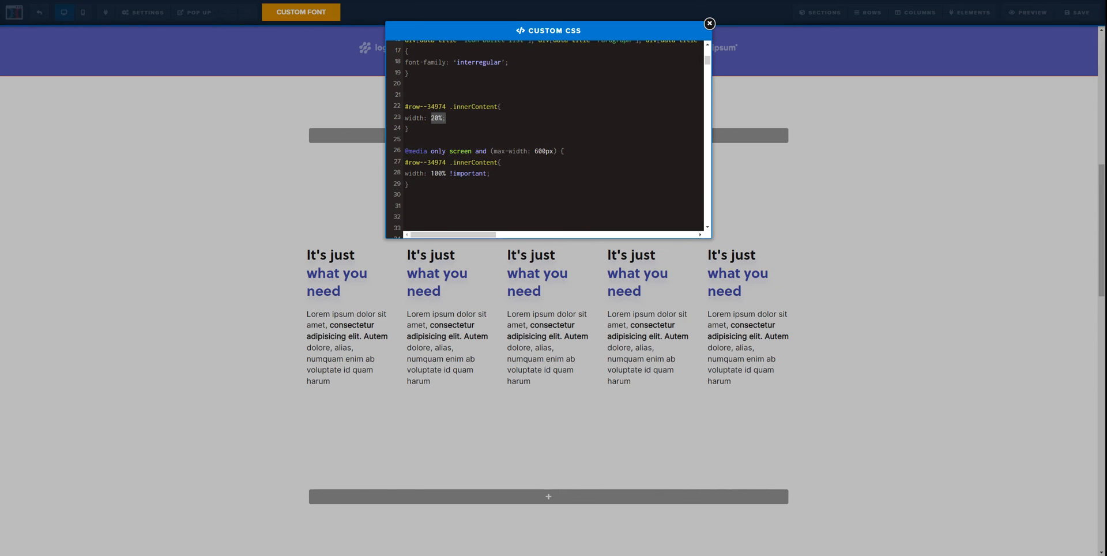
pyautogui.click(710, 23)
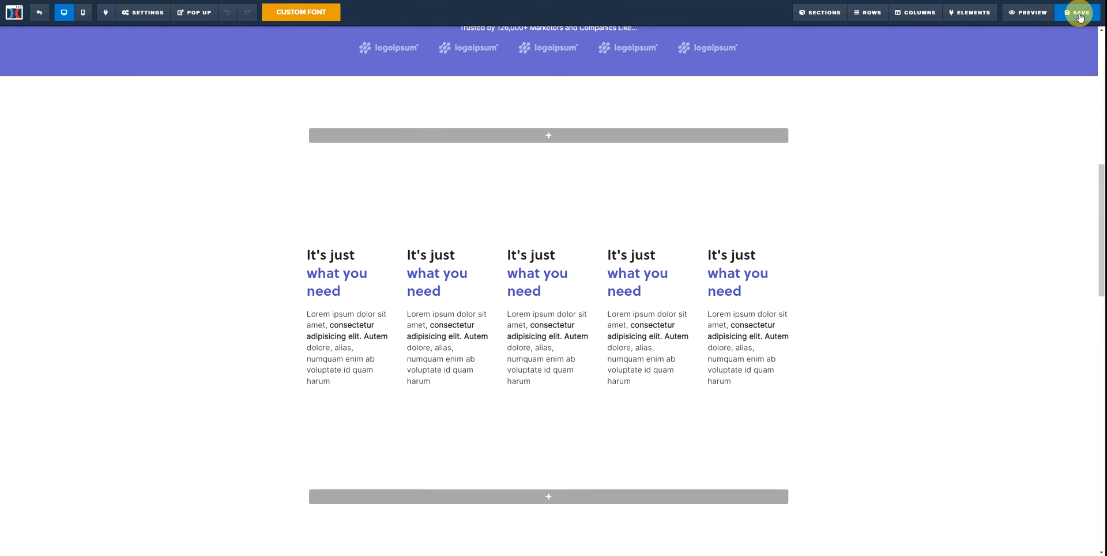
pyautogui.click(1076, 12)
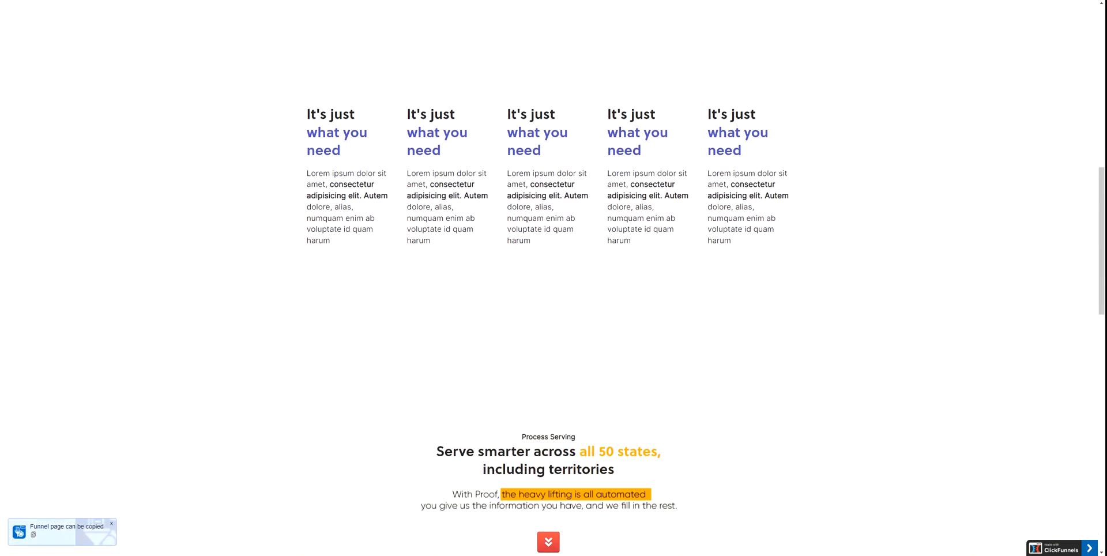
pyautogui.moveTo(656, 113); pyautogui.dragTo(608, 150)
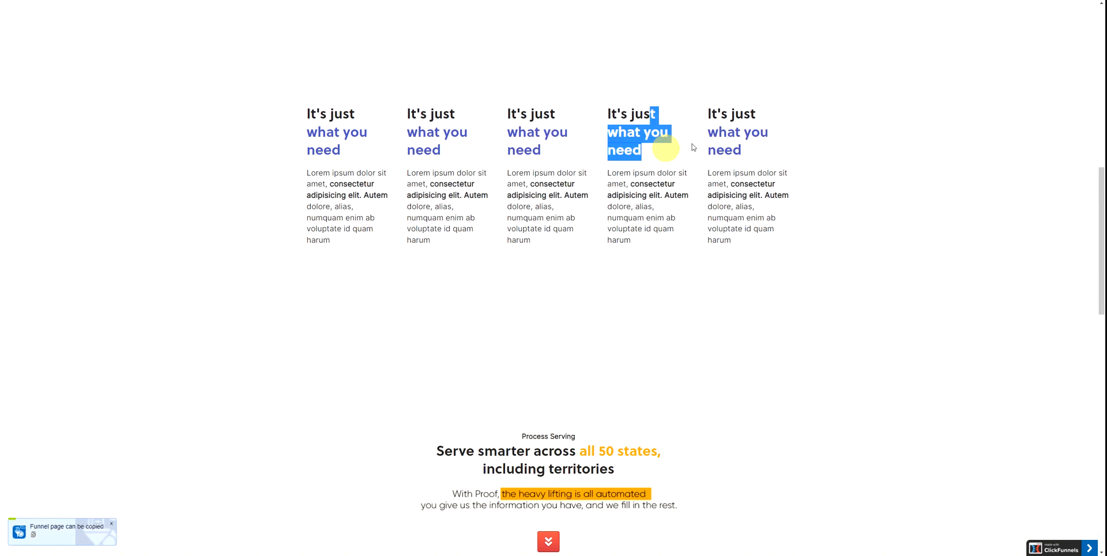
pyautogui.click(505, 299)
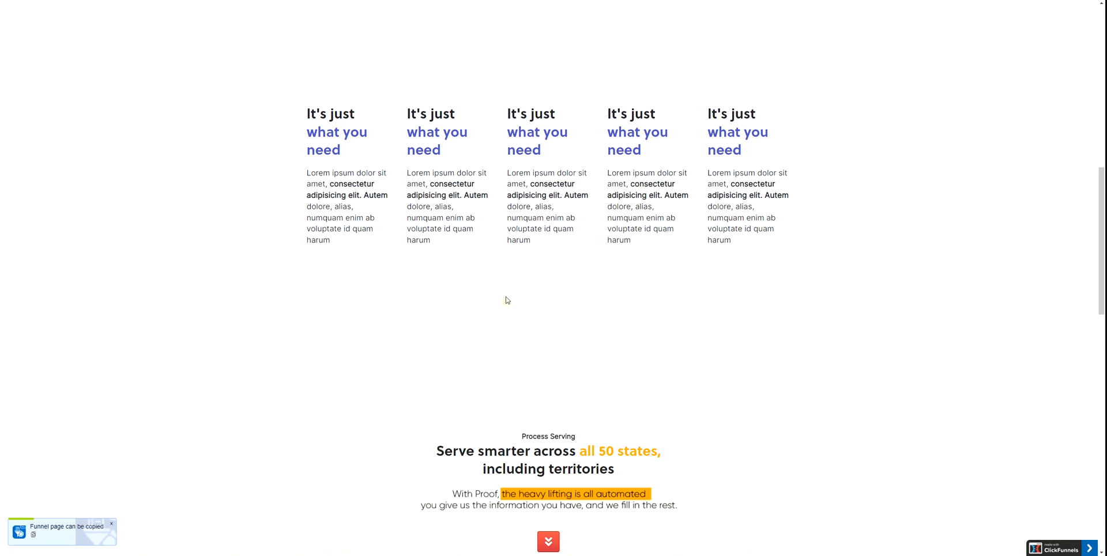
pyautogui.scroll(-3)
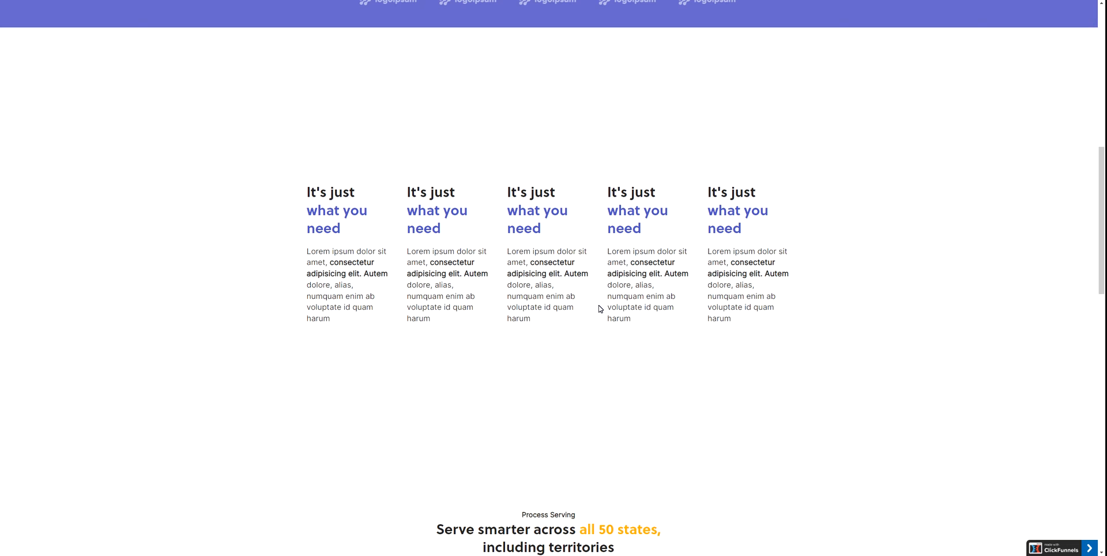
pyautogui.moveTo(603, 311)
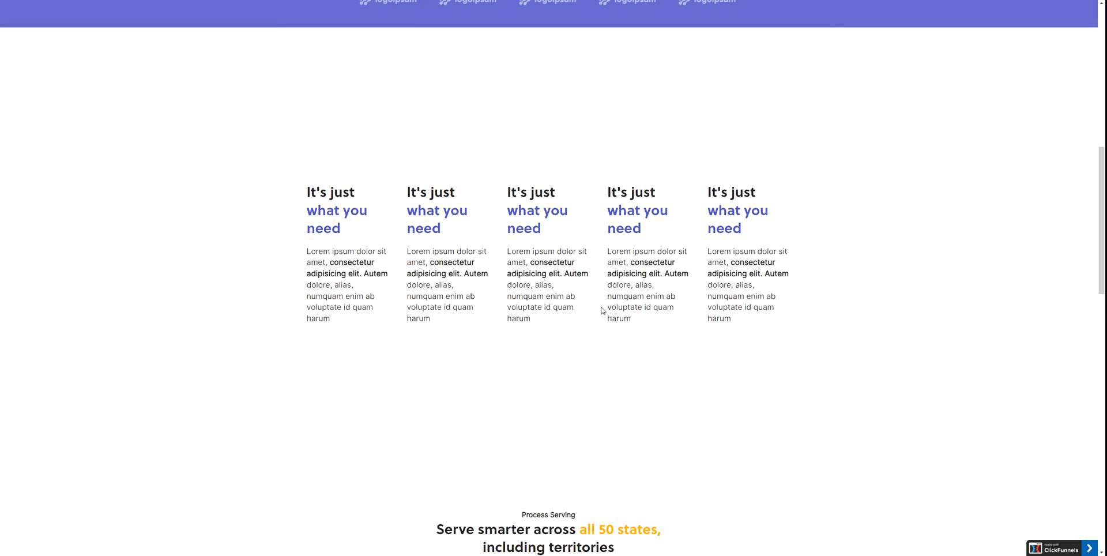
pyautogui.moveTo(58, 443)
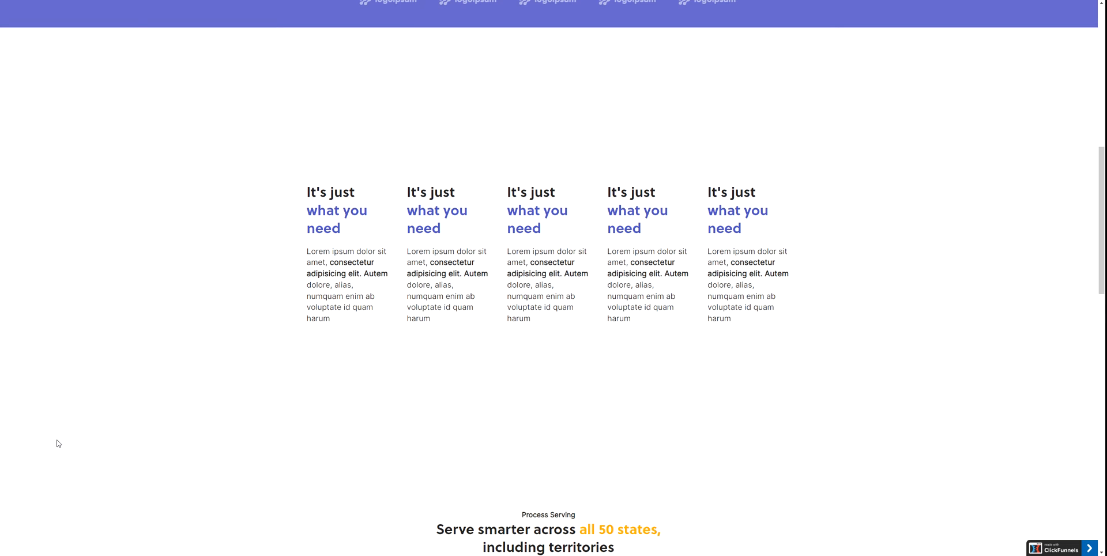